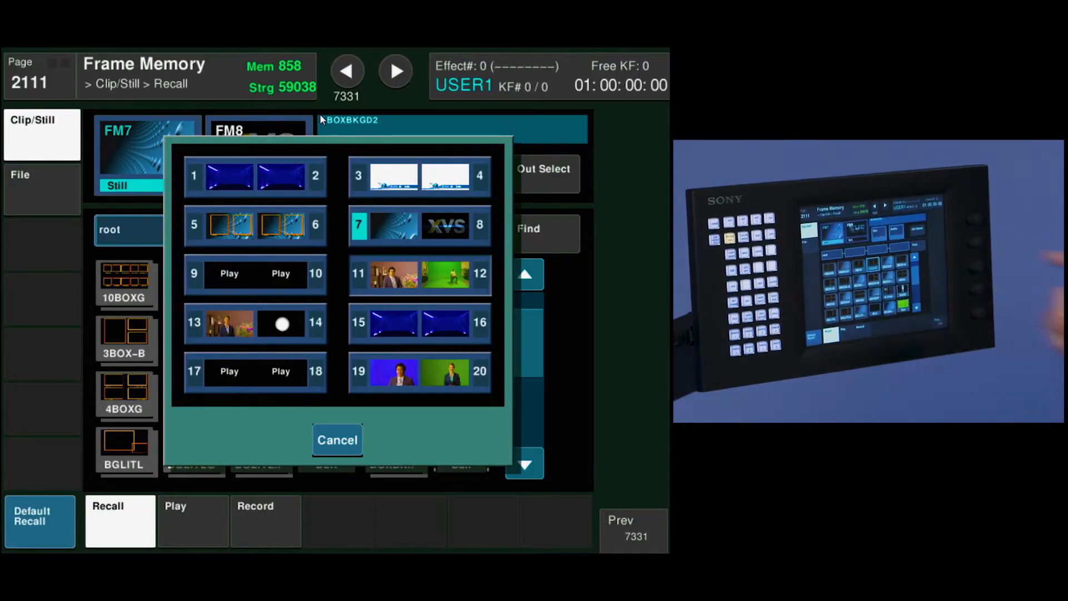
- Select FM11/12, recall the BGLITLGF and 4BOXGF stills from root and link them with Pair on
left_click(336, 439)
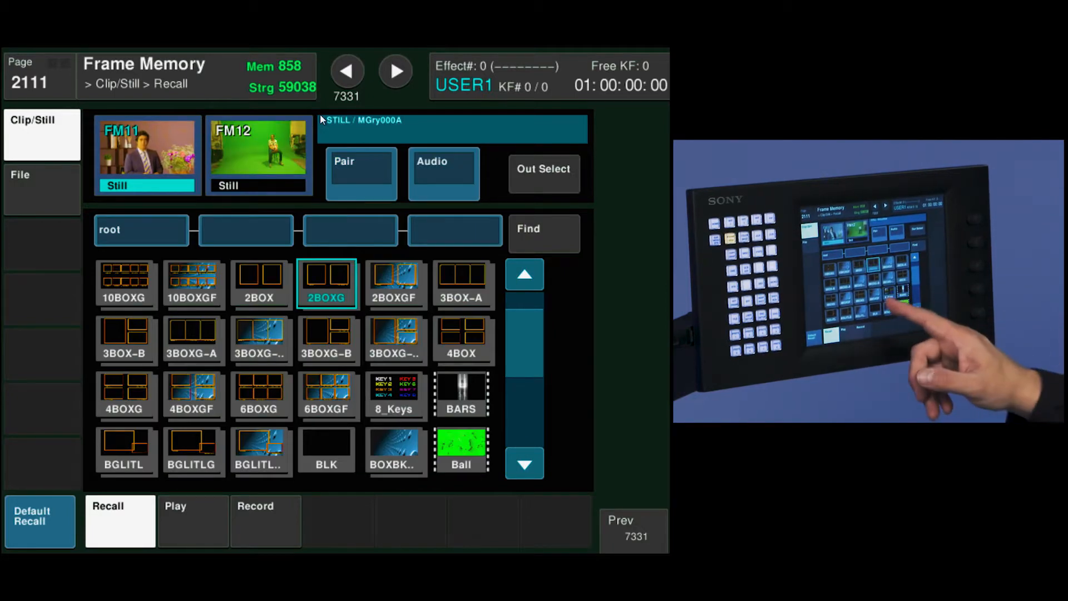
left_click(259, 451)
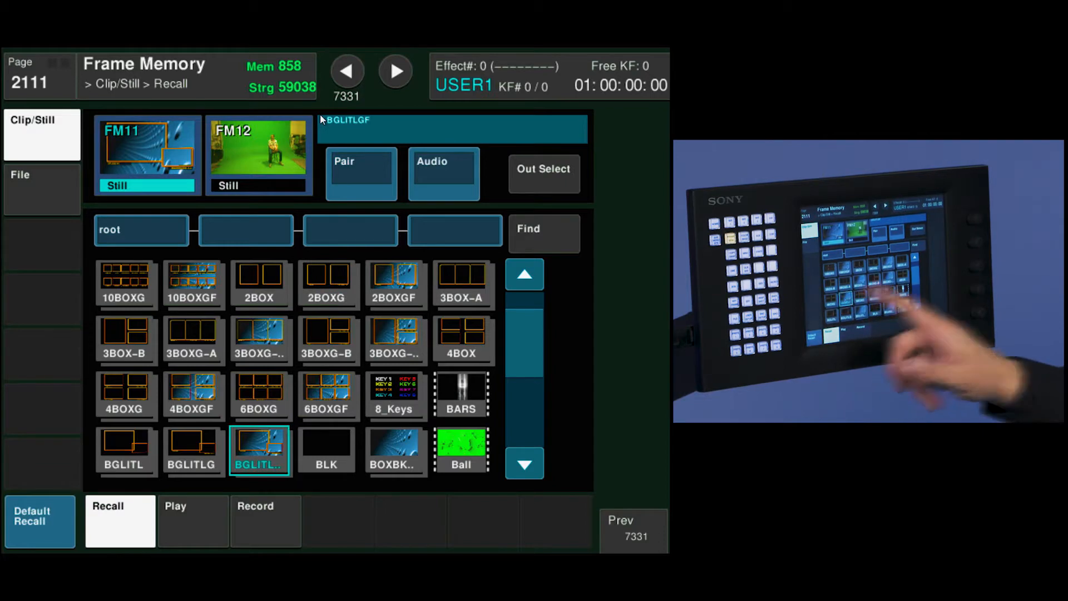
left_click(193, 395)
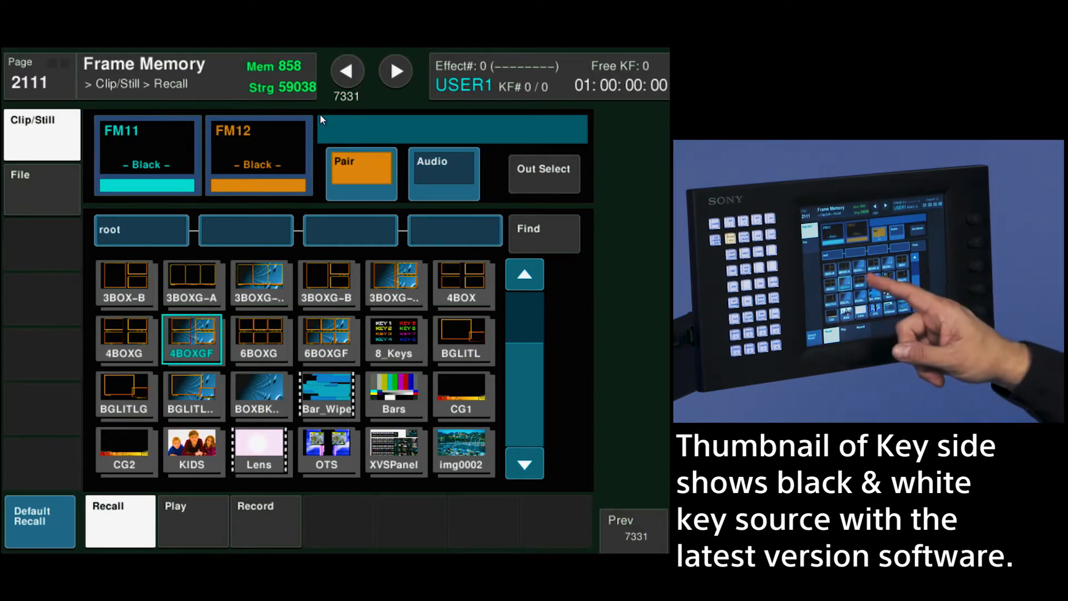
left_click(192, 339)
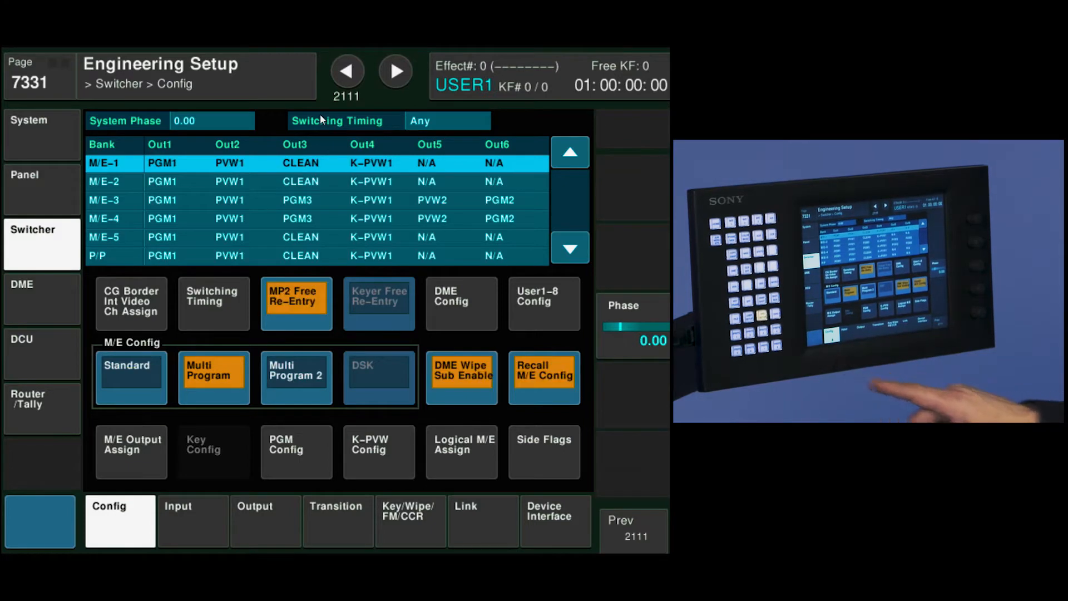
- Show User1-8 Config with frame memories 1-8 assigned in pairs to regions User1-User4
left_click(542, 303)
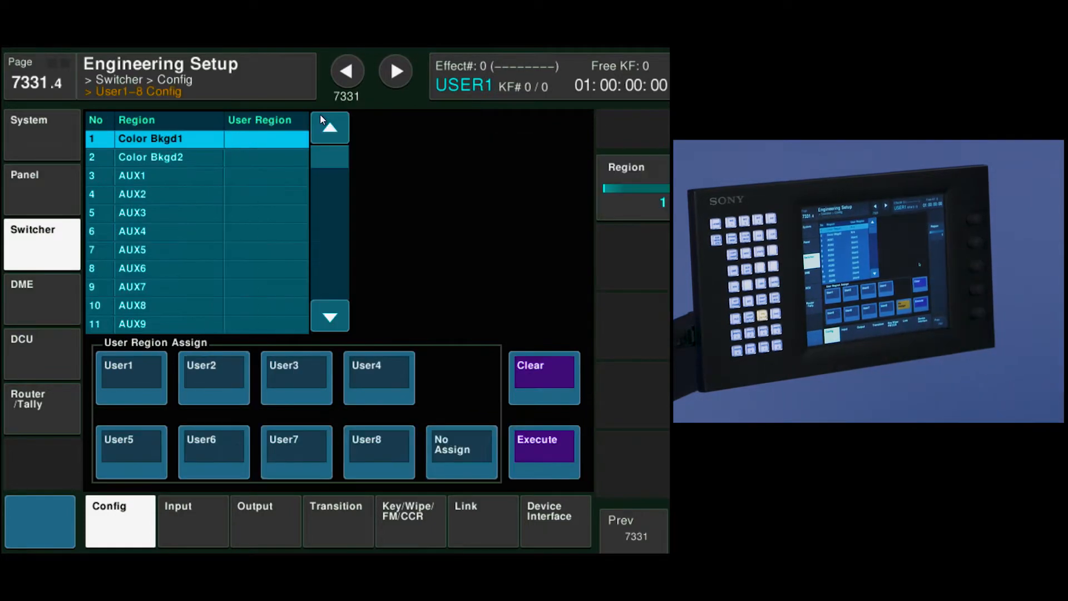
left_click(461, 452)
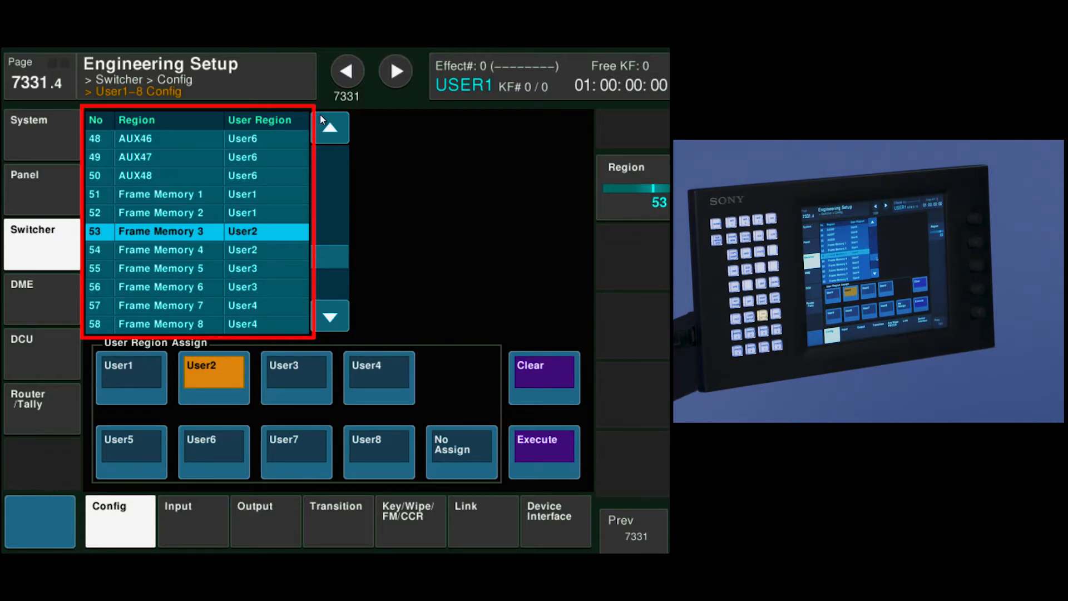
left_click(169, 268)
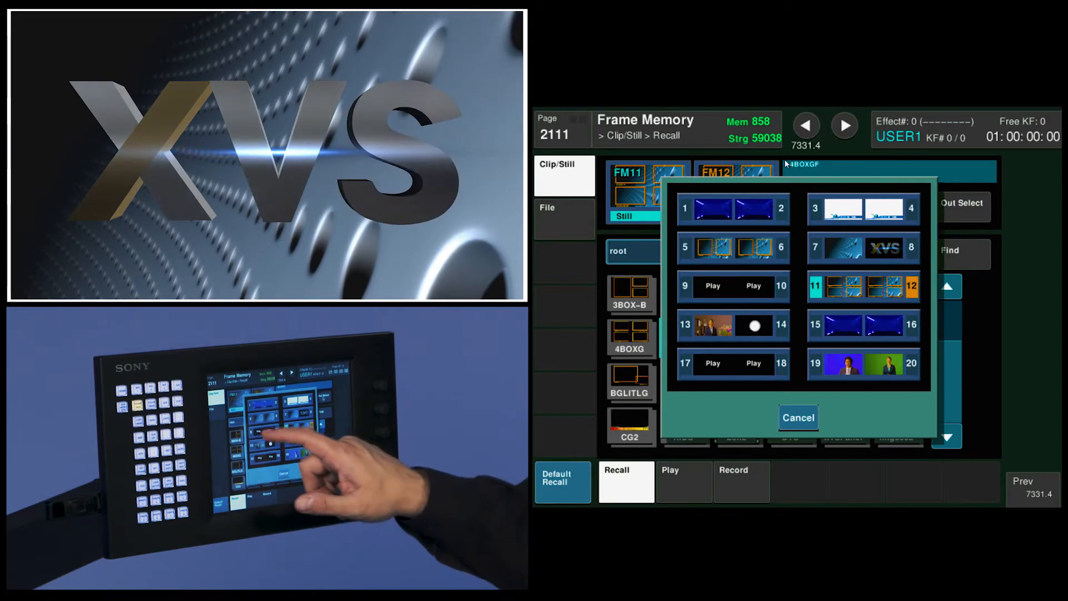
- Recall the xvsl clip from the CLIP folder into paired FM9/FM10 and show its Play page with Loop on
left_click(798, 417)
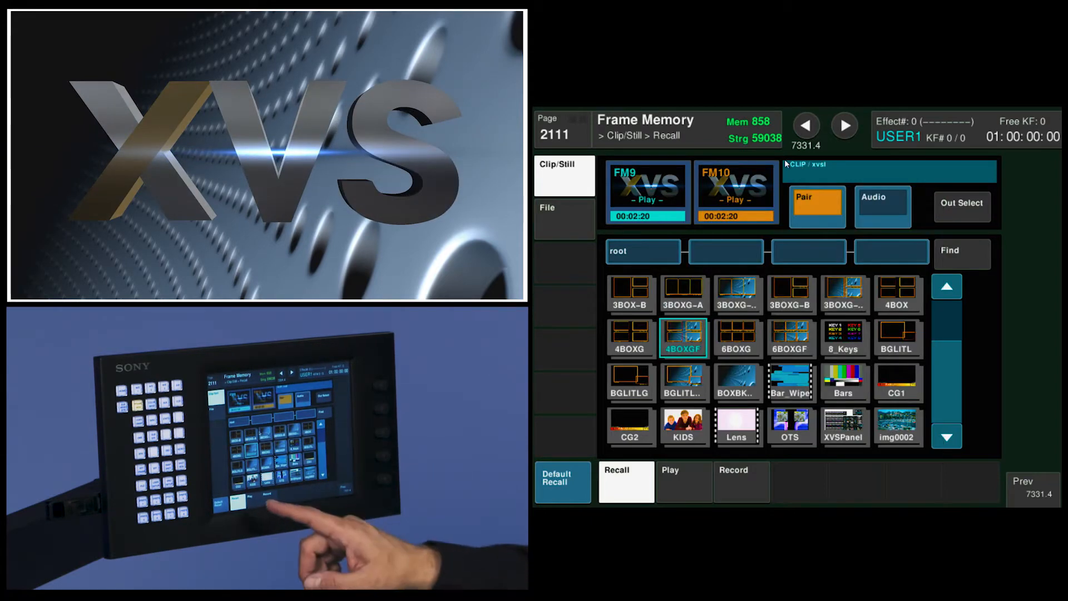
left_click(670, 480)
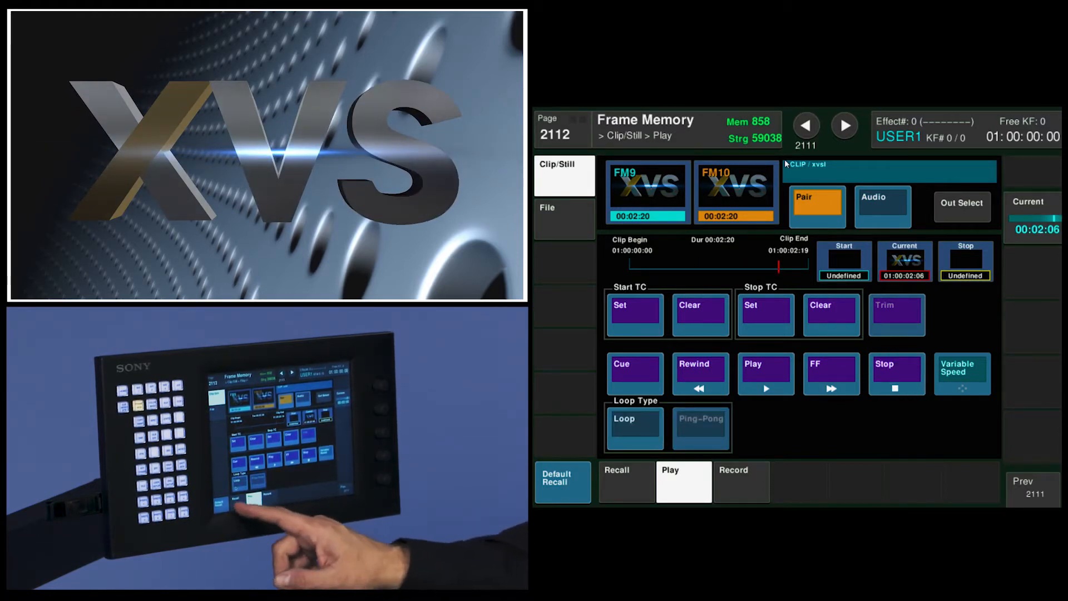
left_click(625, 481)
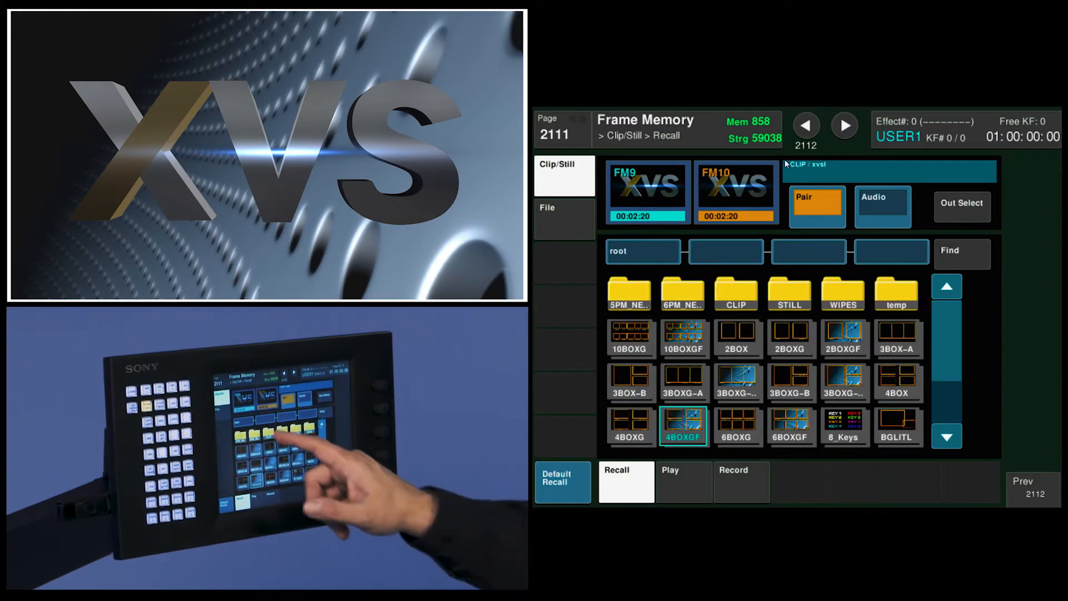
left_click(735, 294)
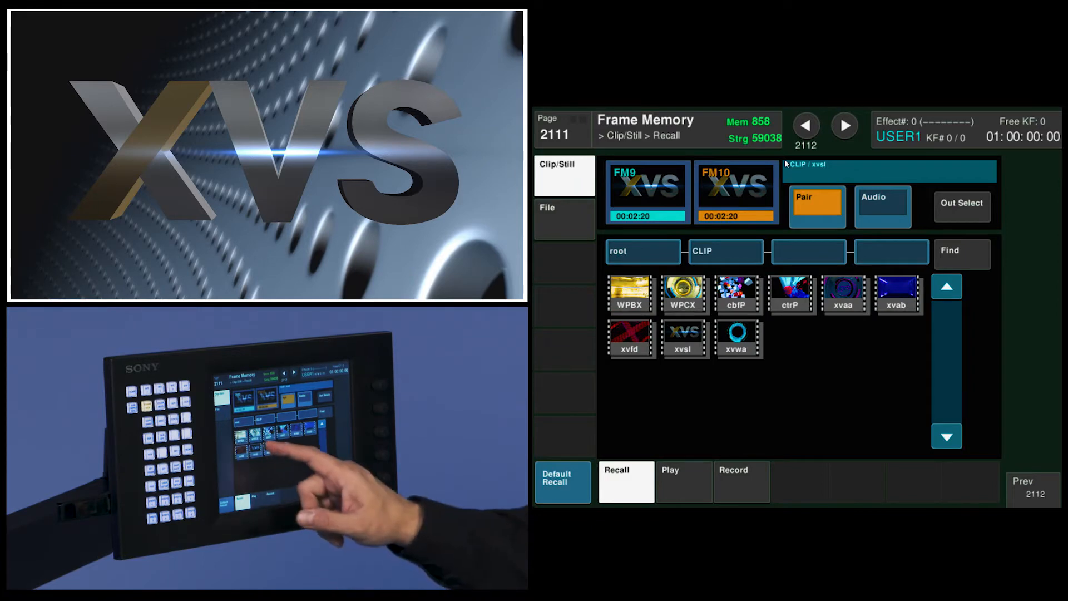
left_click(684, 338)
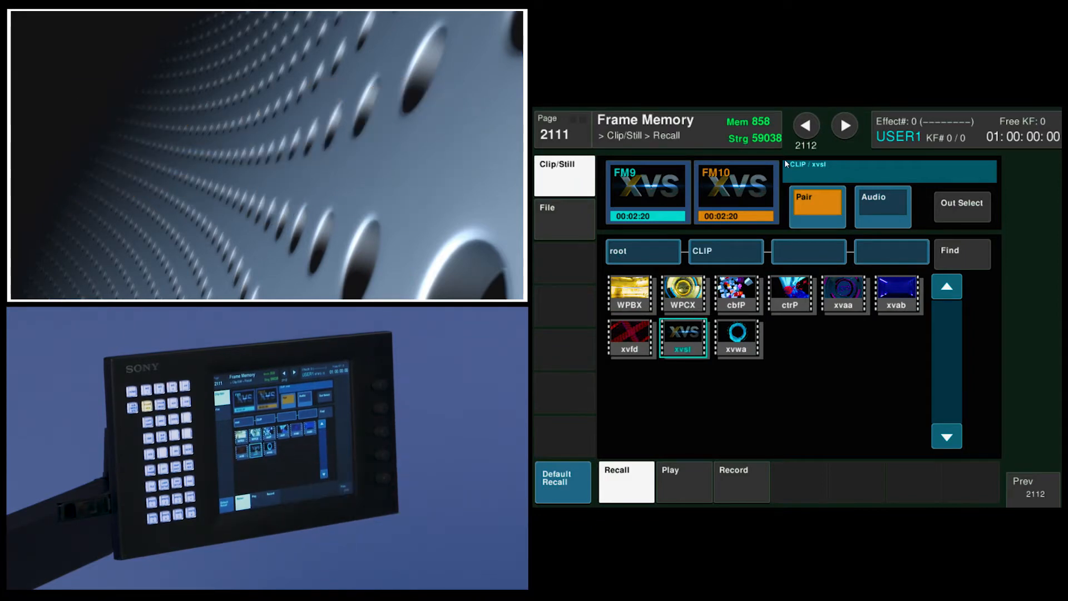
left_click(684, 481)
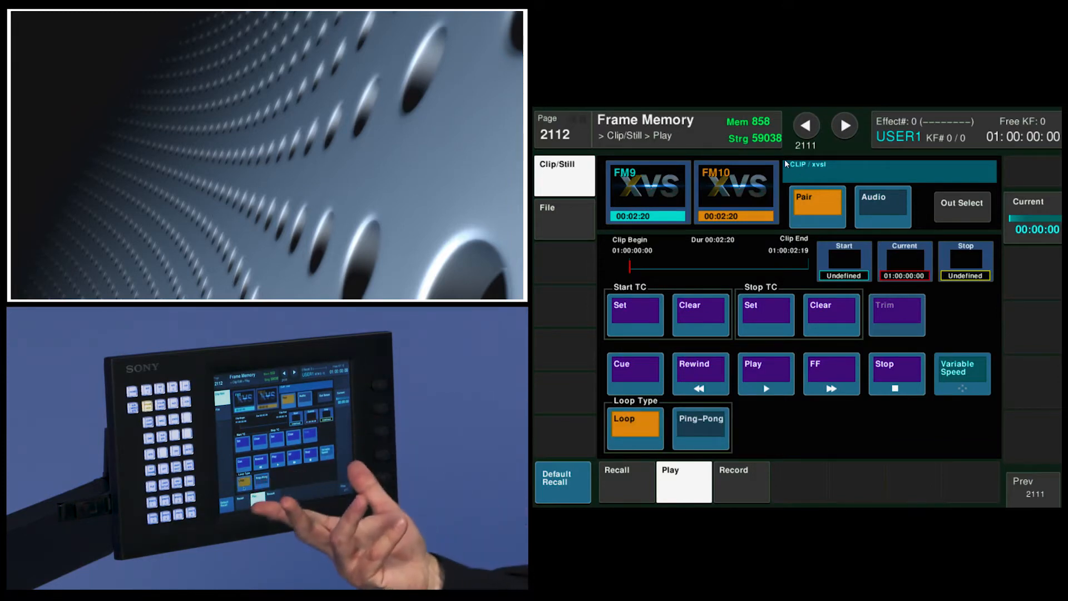
- Set the xvsl clip's Loop Type to Ping-Pong so it plays back and forth
left_click(765, 374)
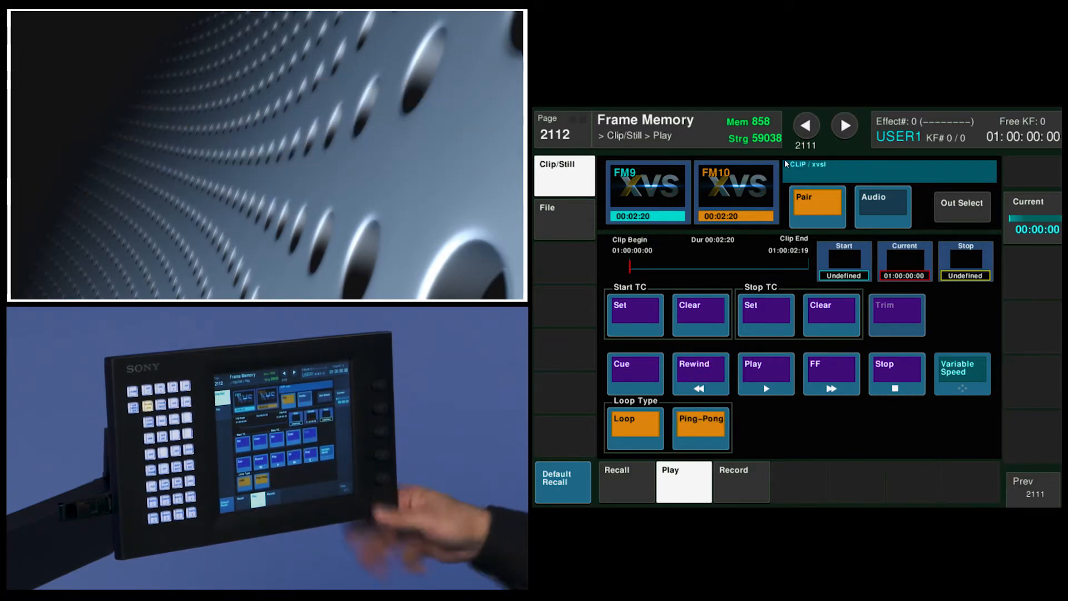
left_click(766, 373)
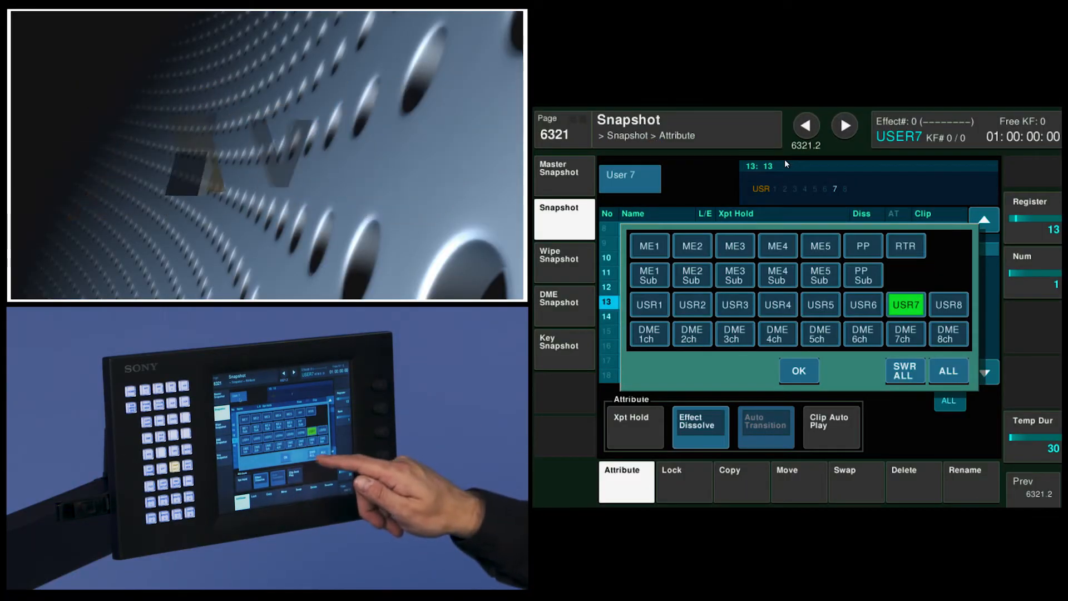
- For USR7 snapshot 14, enable Clip Auto Play on FM9 and FM10
left_click(798, 371)
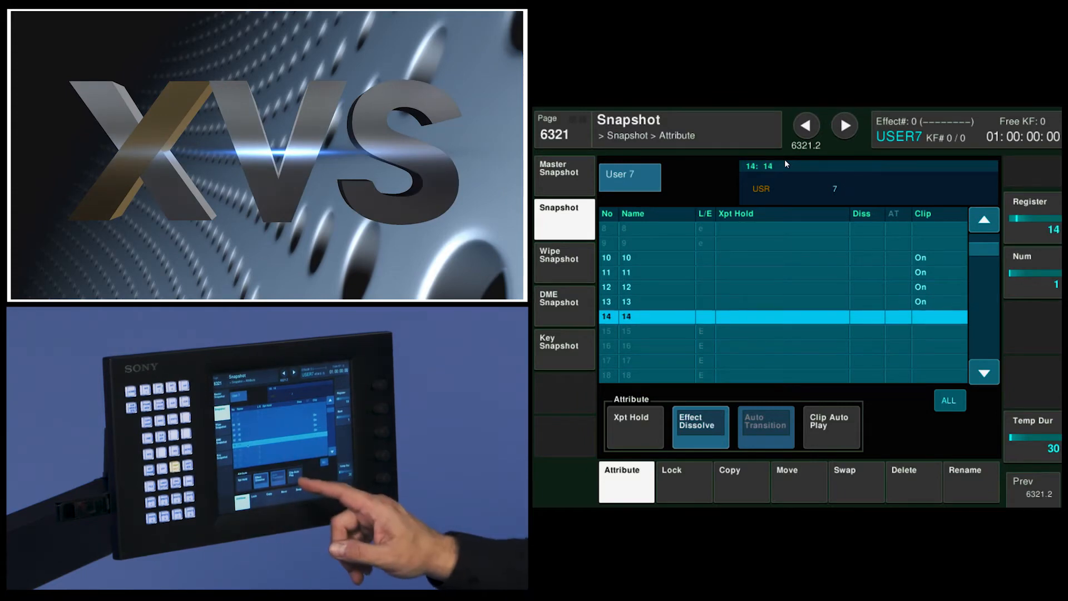
left_click(830, 426)
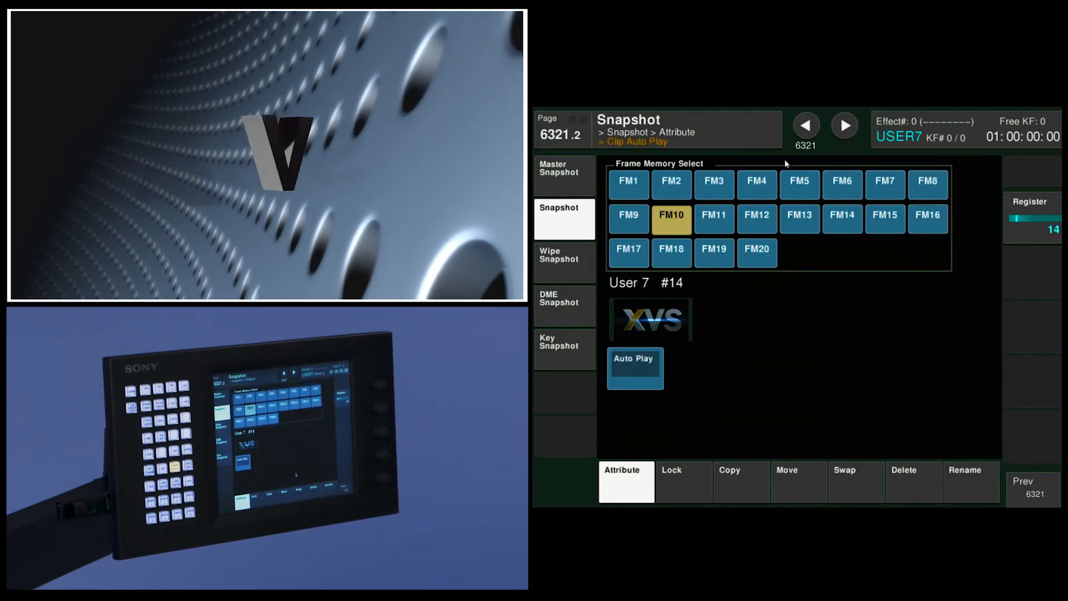
left_click(627, 215)
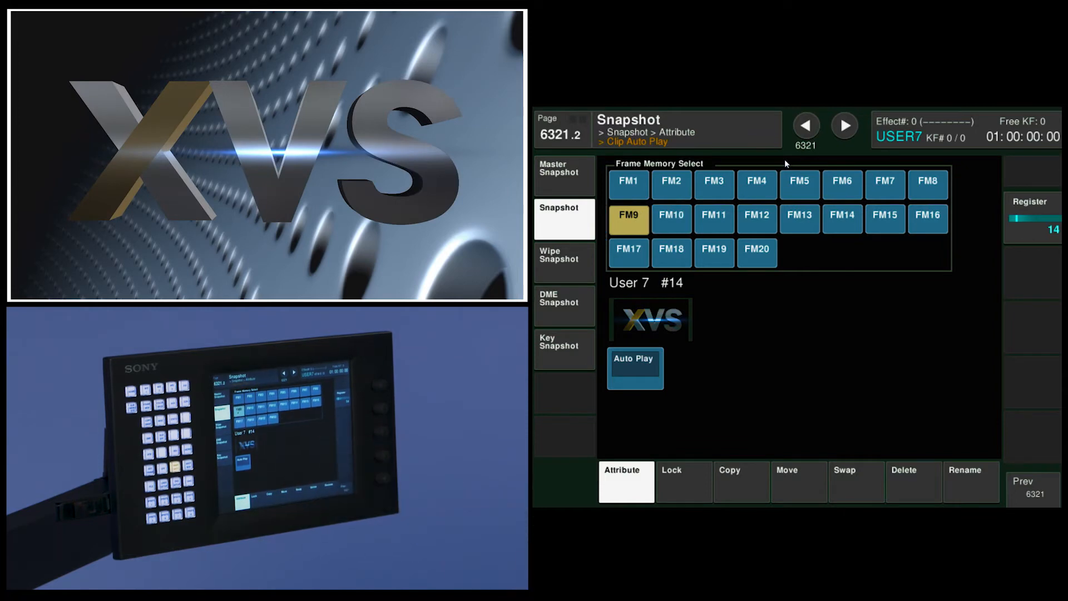
left_click(634, 367)
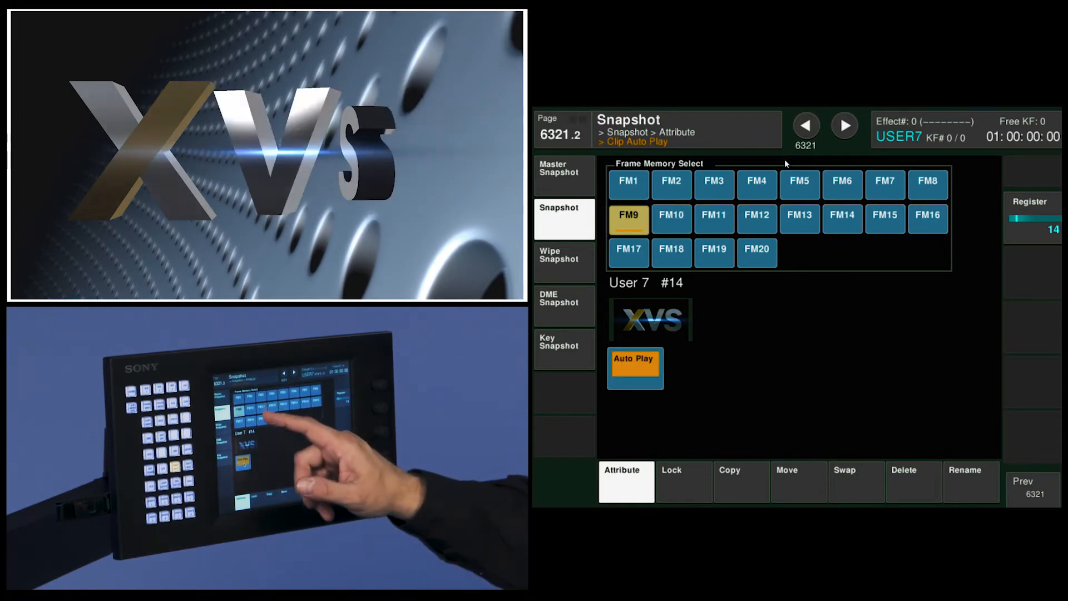
left_click(669, 215)
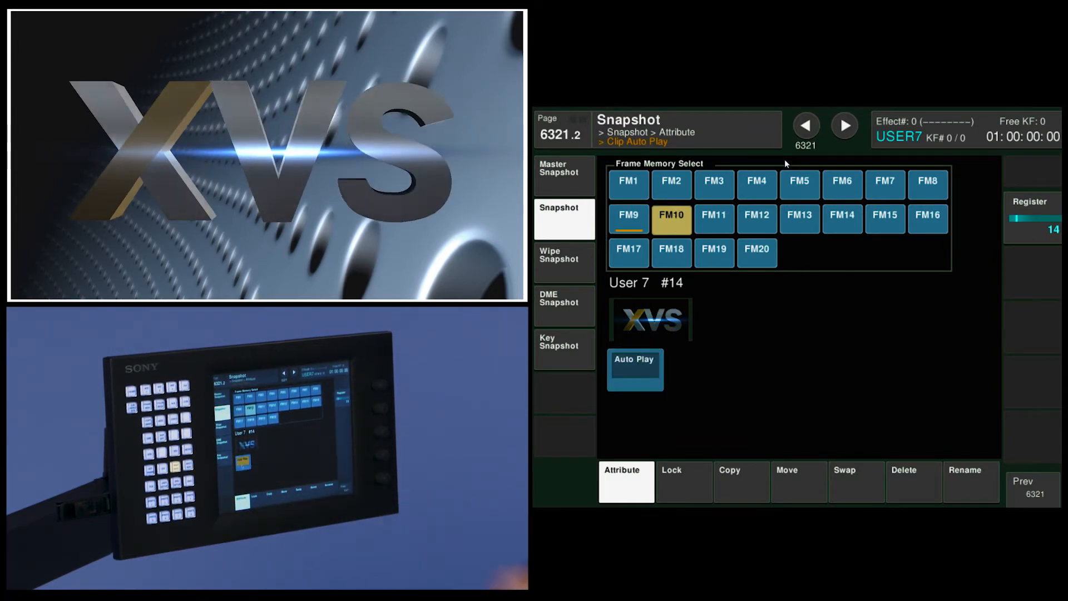
left_click(634, 368)
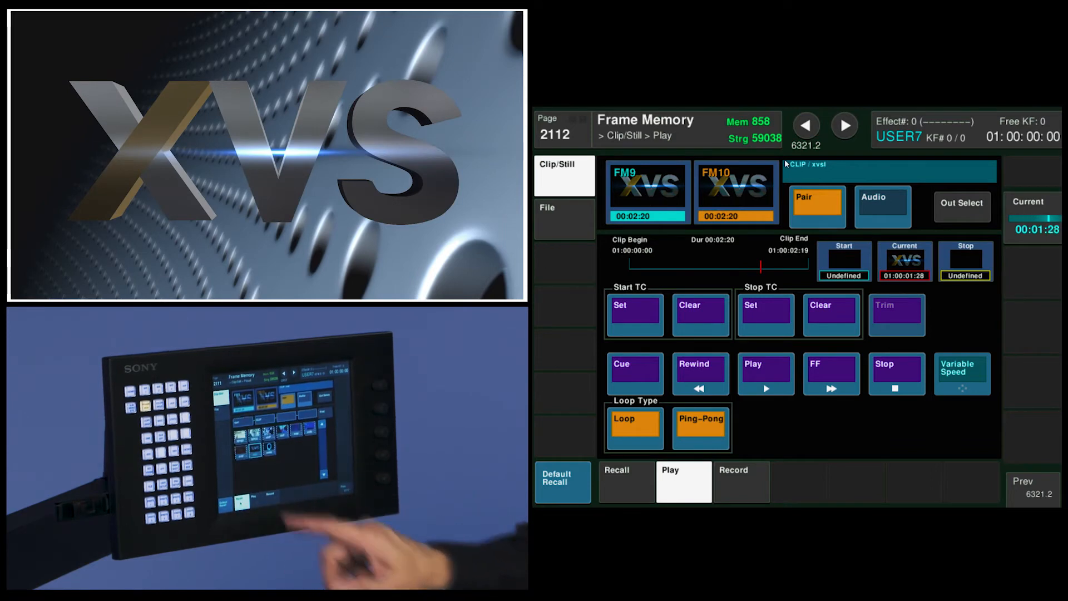
- Recall the xvfd clip, then recall the user 7 snapshot so xvsl returns and autoplays
left_click(624, 480)
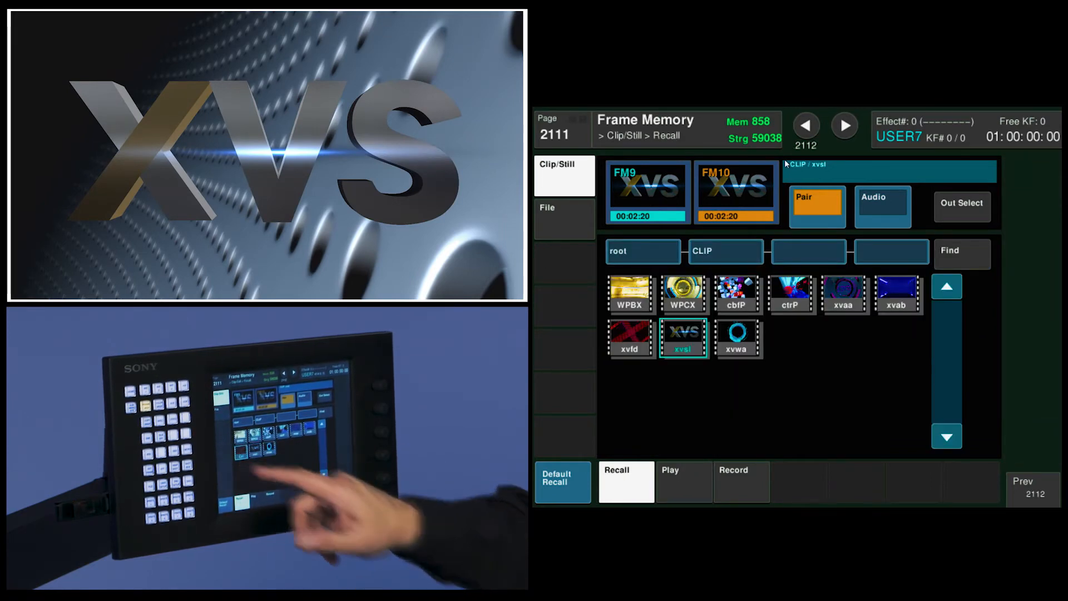
left_click(682, 482)
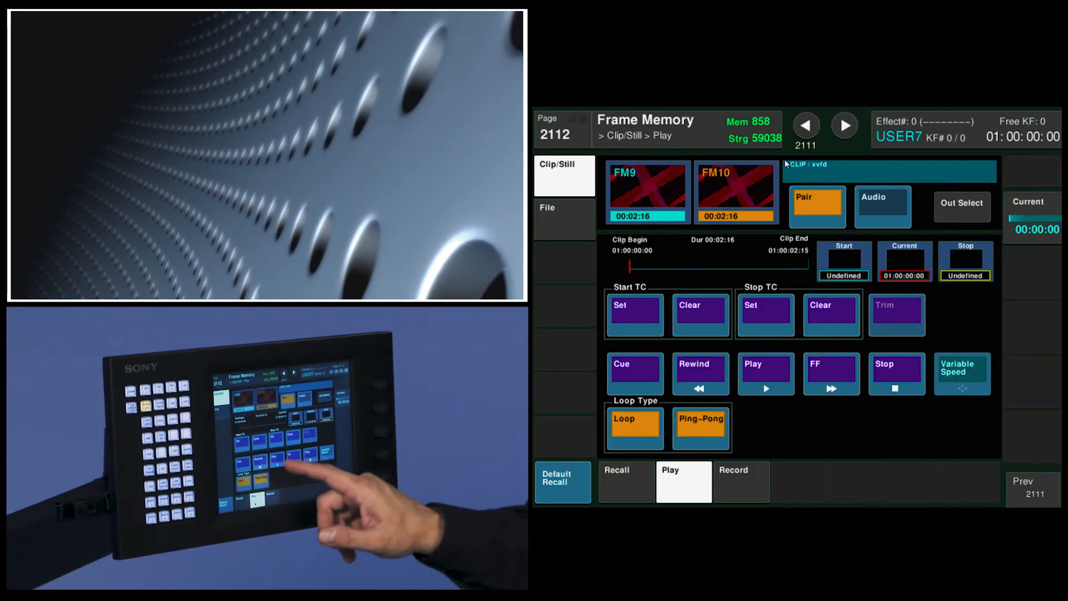
left_click(765, 374)
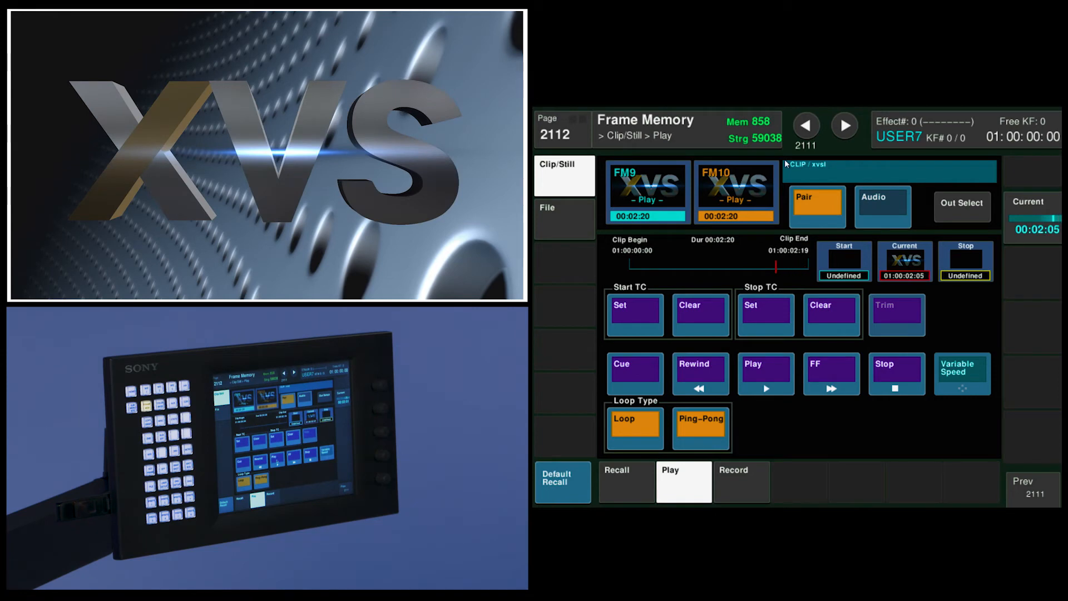
left_click(700, 374)
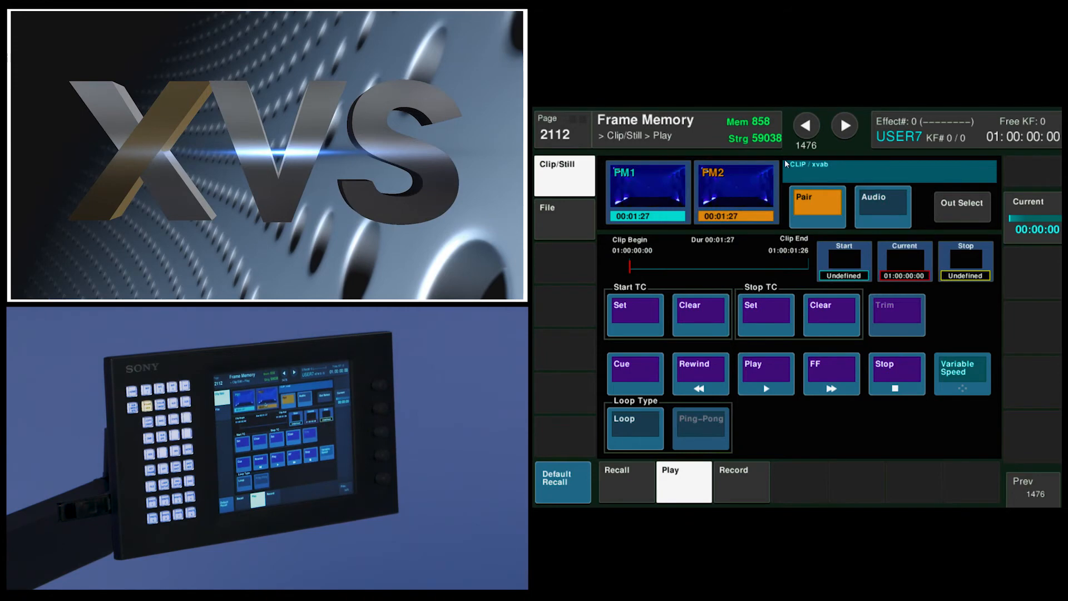
- Recall the xvab clip from the CLIP folder into the FM1/FM2 pair
left_click(617, 482)
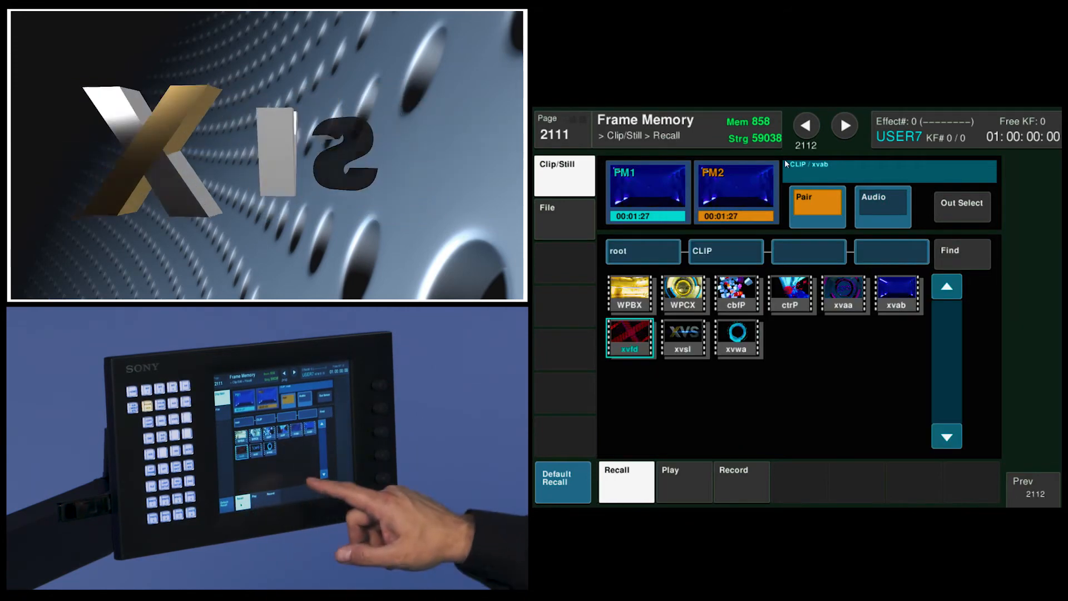
left_click(897, 294)
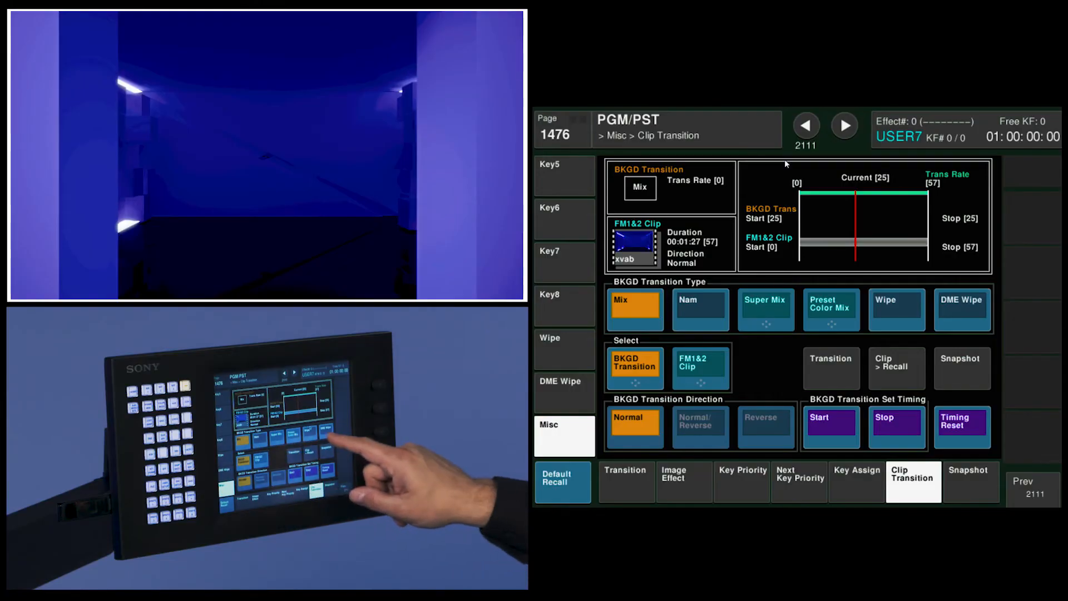
mouse_move(320, 483)
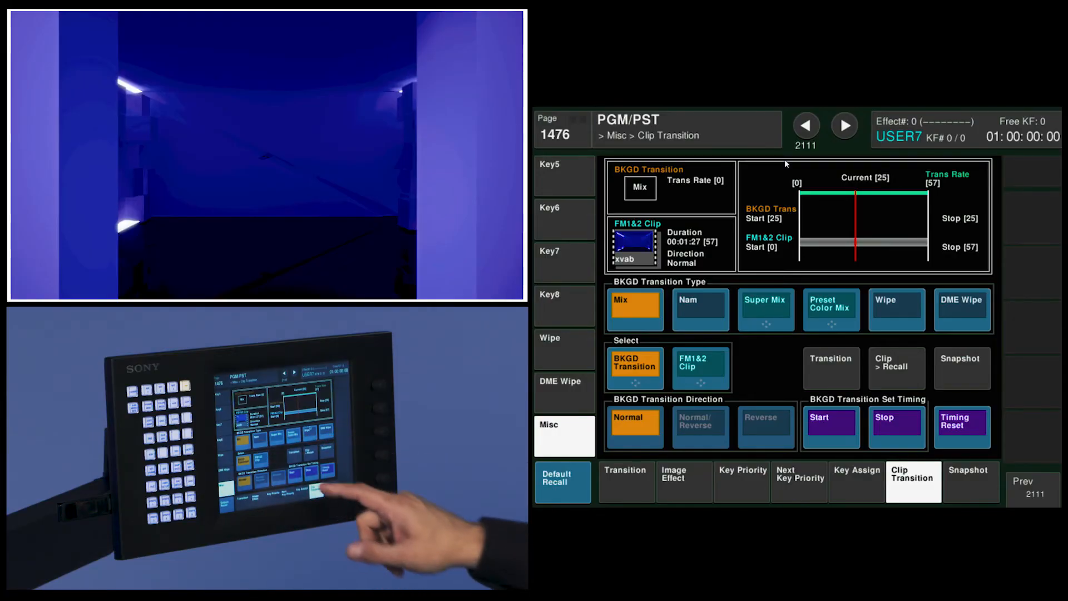